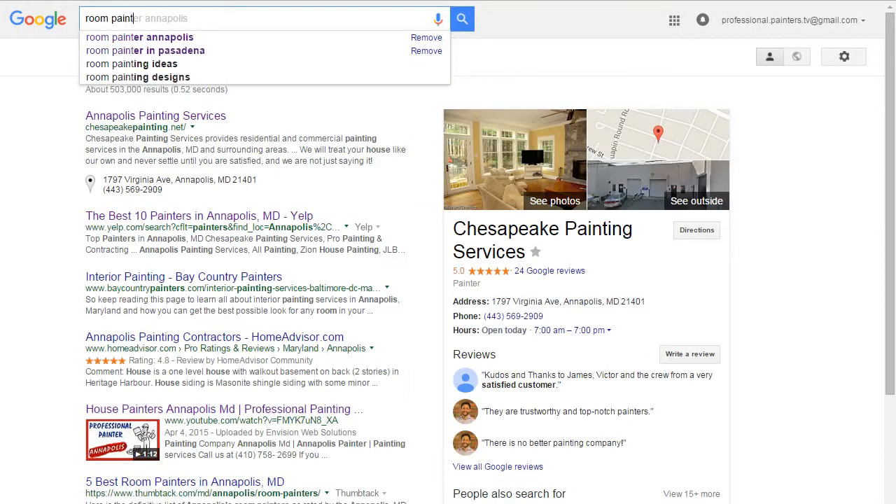
# Step: Search 'room painter annapolis' and scroll down to its branded video result
pyautogui.click(151, 36)
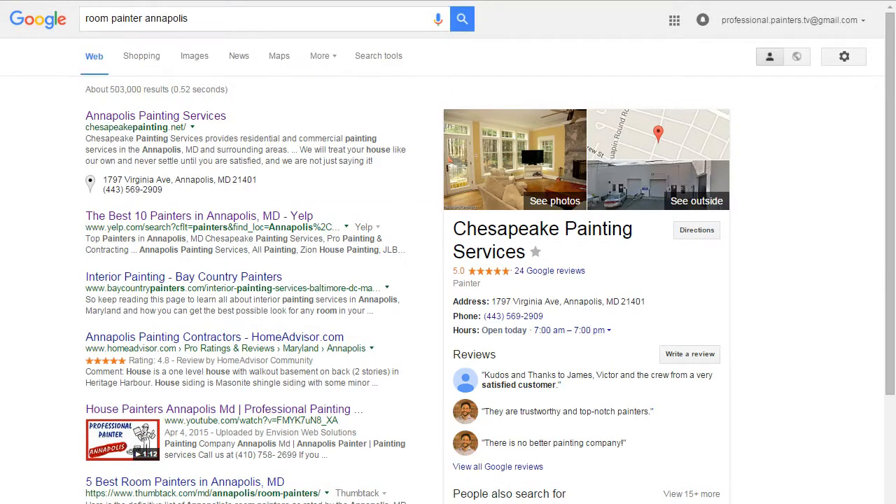
pyautogui.scroll(-3)
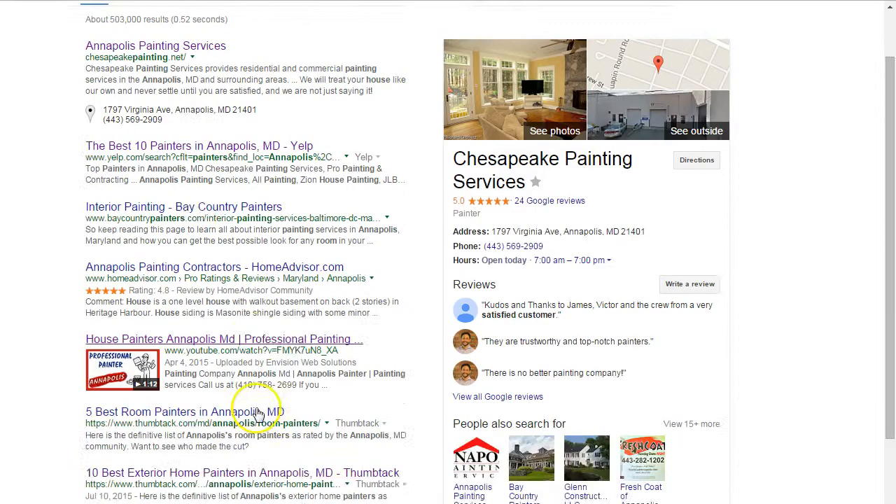
pyautogui.scroll(-3)
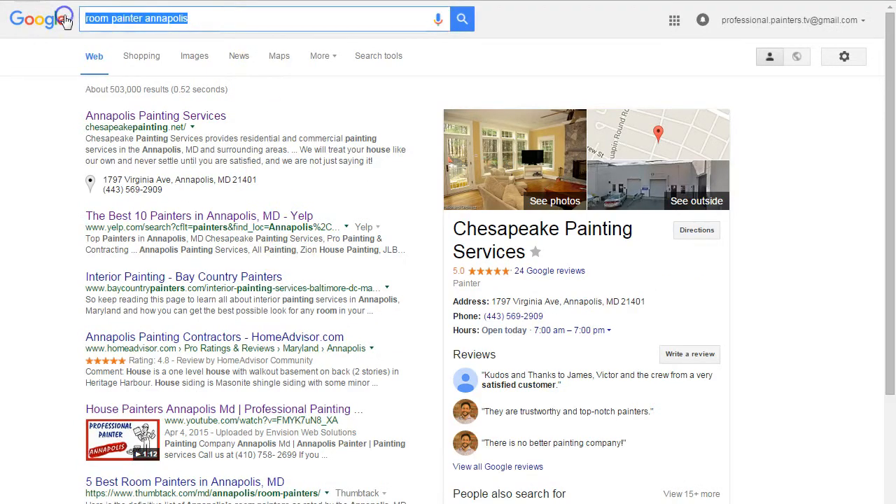
pyautogui.scroll(-3)
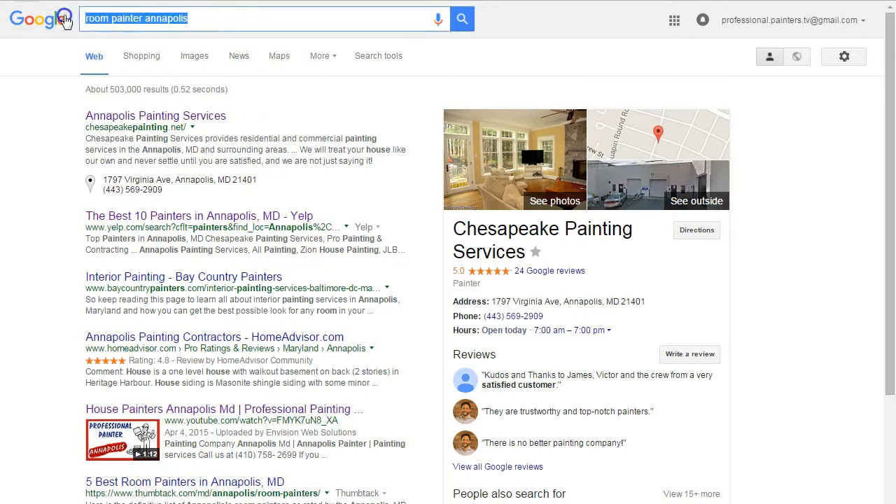
pyautogui.scroll(-3)
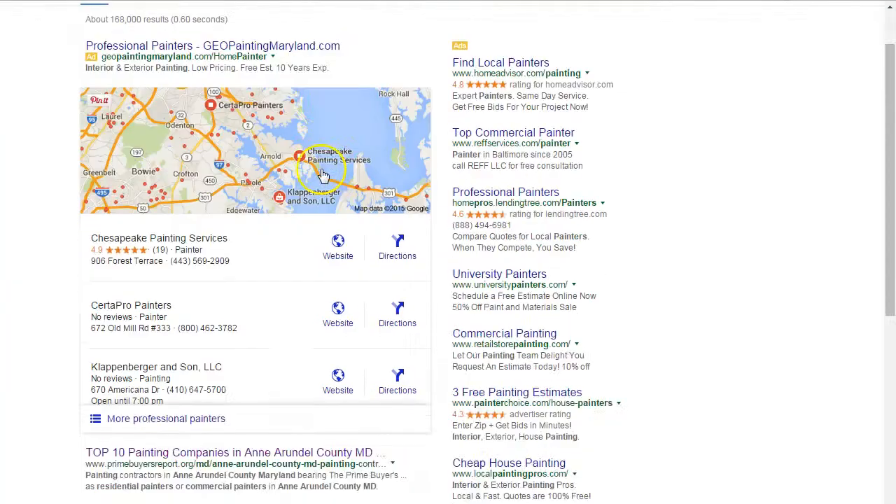
# Step: Scroll through the professional painters Anne Arundel County results toward the video listing
pyautogui.scroll(-3)
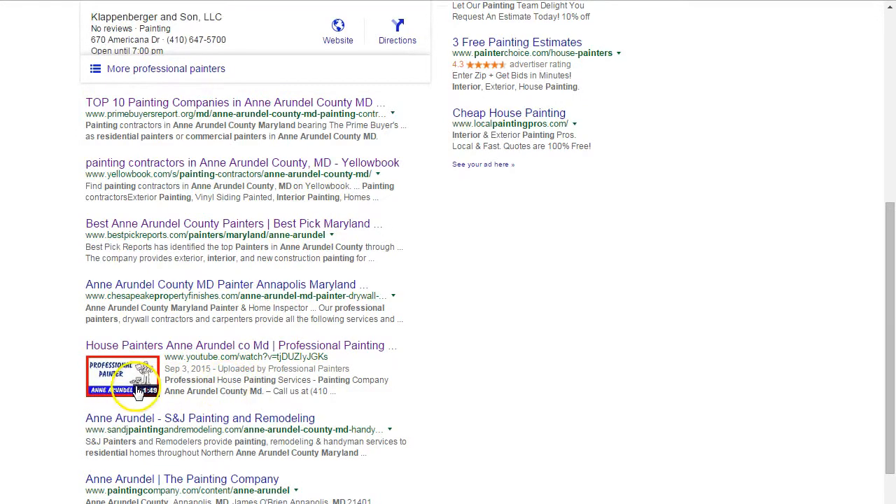
pyautogui.scroll(-3)
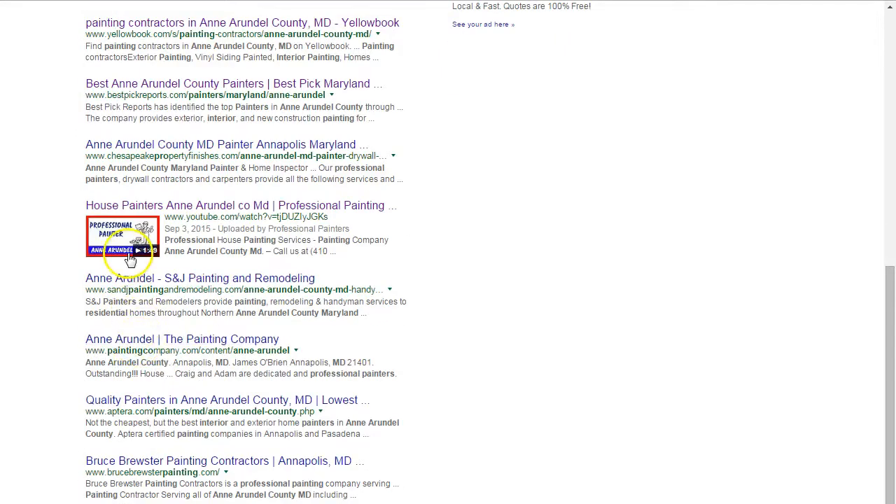
pyautogui.scroll(-3)
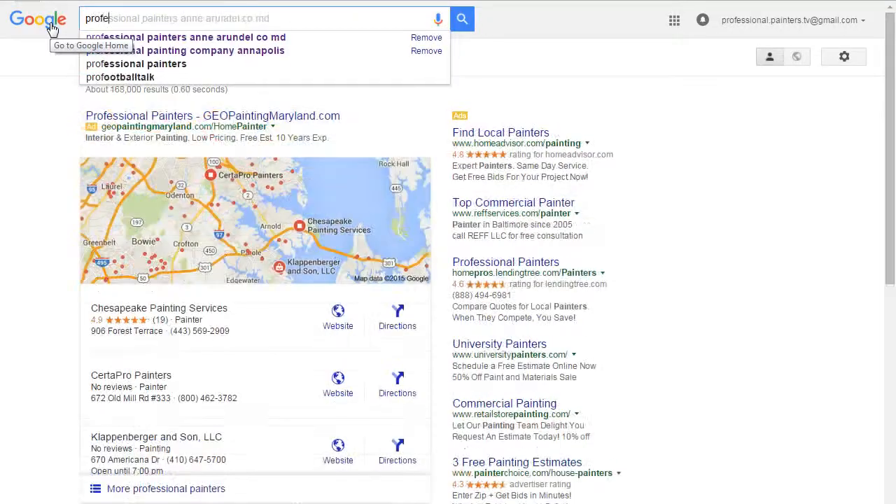
# Step: Search 'professional house painter severna park', then browse Crofton painter results down to the YouTube listing
pyautogui.write('professional house painter severna park')
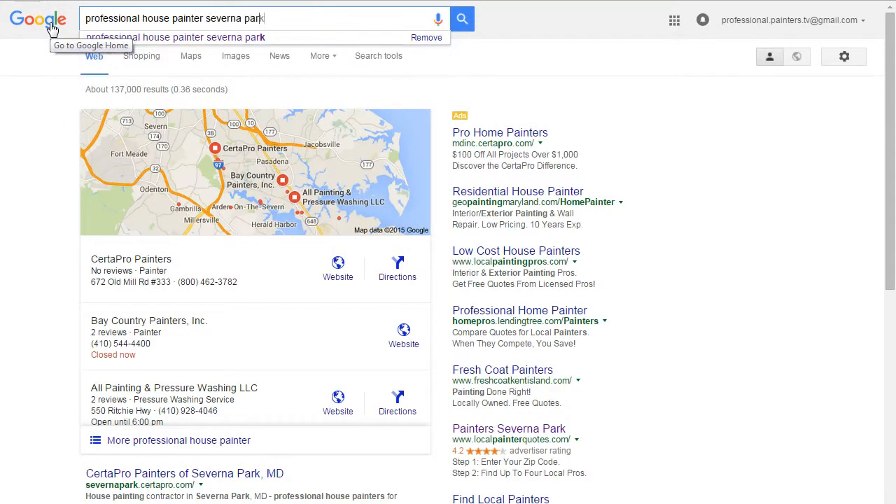
pyautogui.scroll(-3)
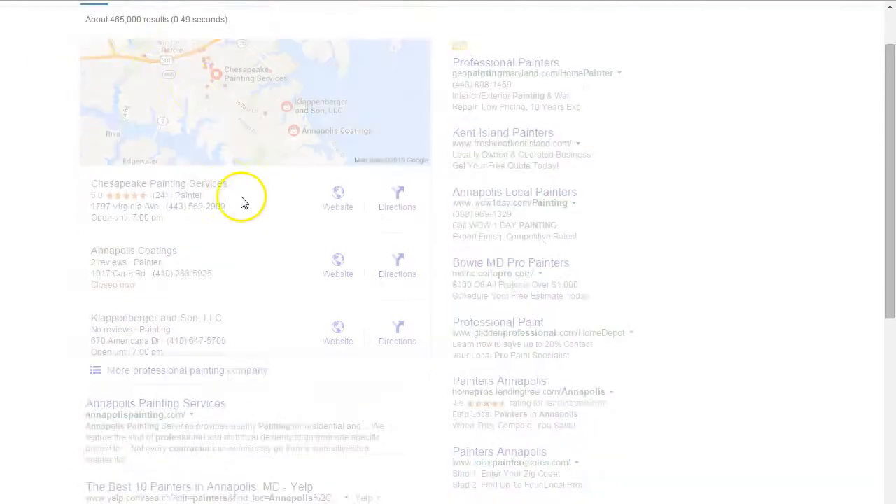
pyautogui.scroll(-3)
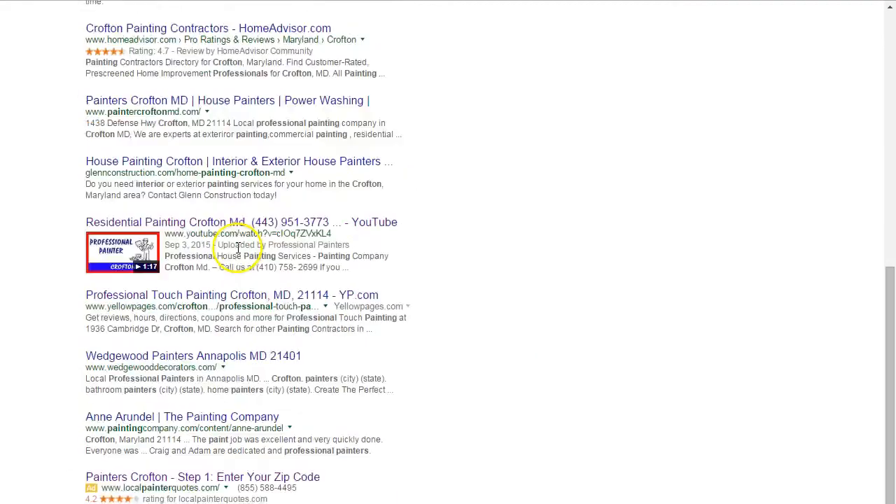
pyautogui.scroll(-3)
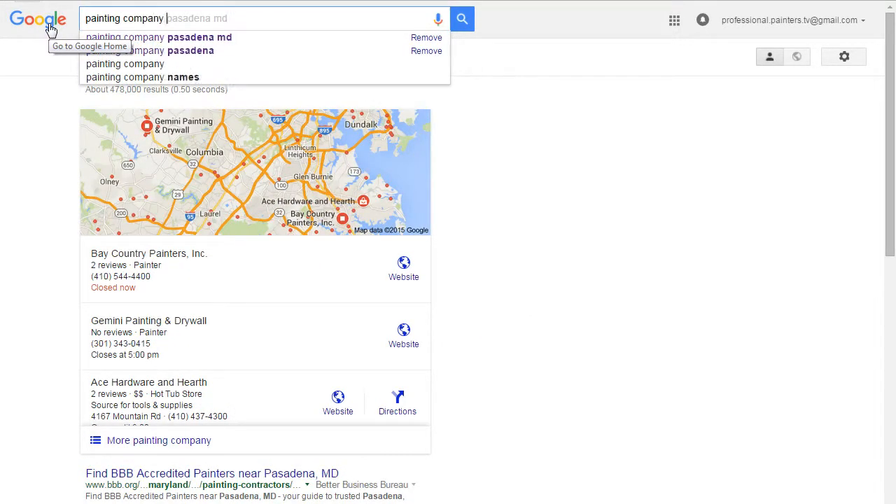
# Step: Search 'painting company Millersville', scroll to the video, then query 'room painter annapolis'
pyautogui.write('painting company Millersville')
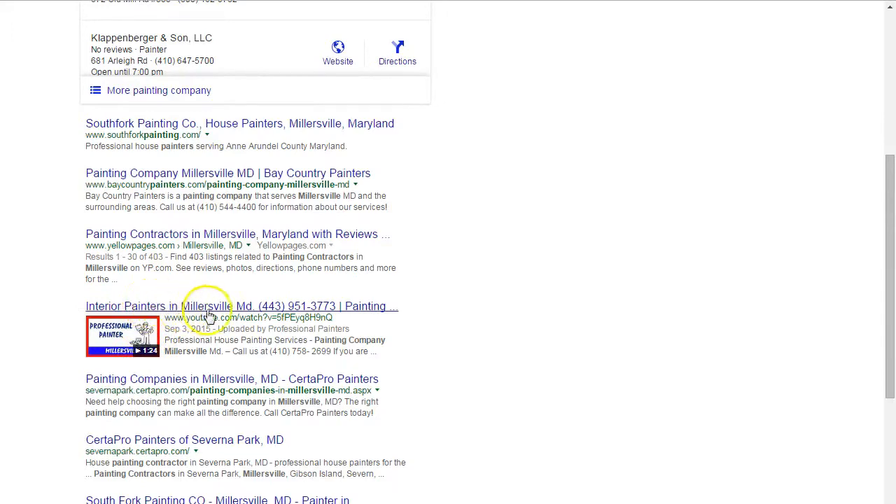
pyautogui.scroll(-3)
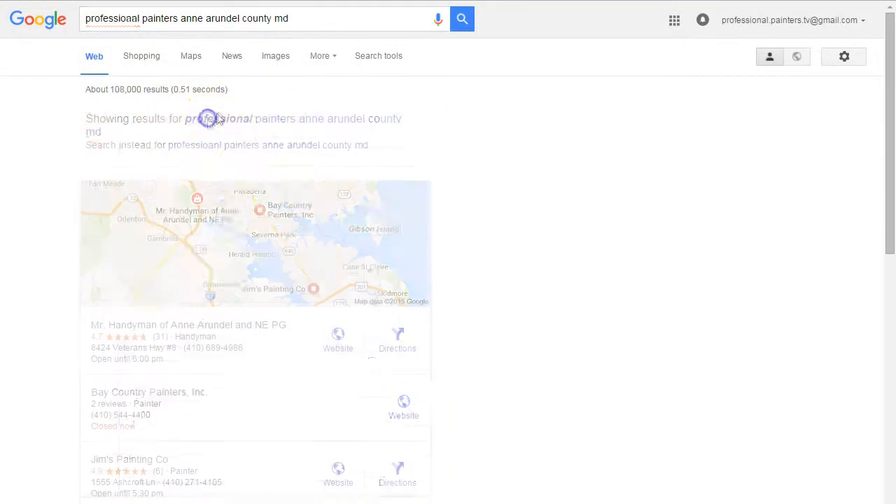
pyautogui.scroll(-3)
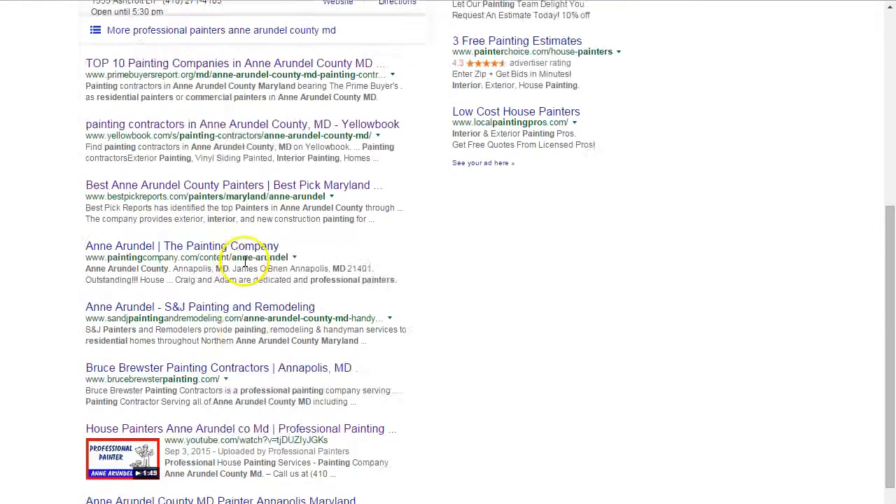
pyautogui.write('room painter annapolis')
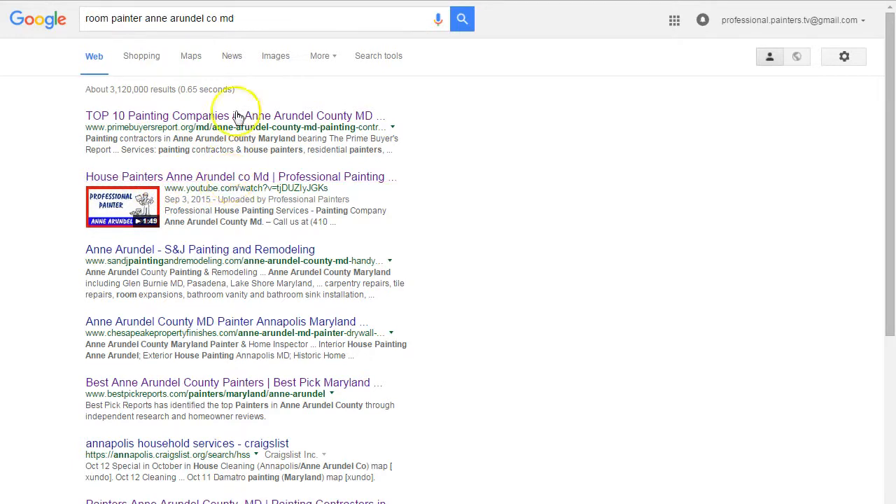
# Step: Replace the query with 'room painter in Pasadena Md' and scroll to the branded video listing
pyautogui.tripleClick(160, 18)
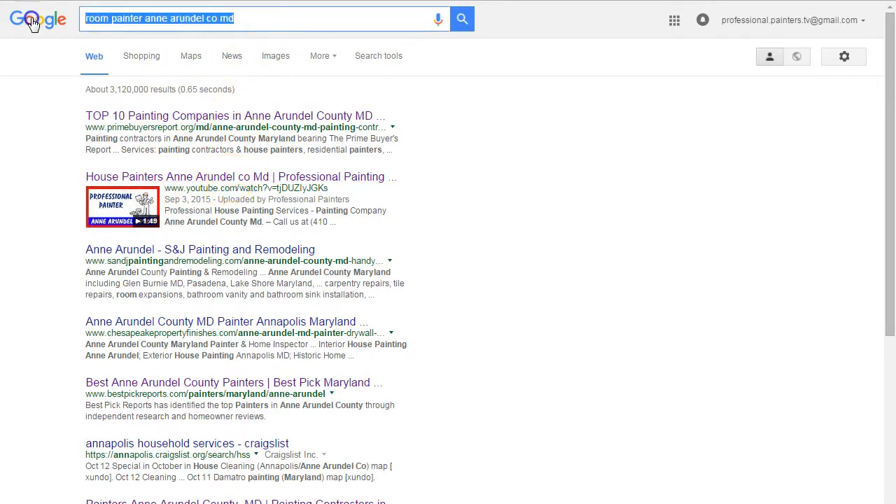
pyautogui.moveTo(35, 24)
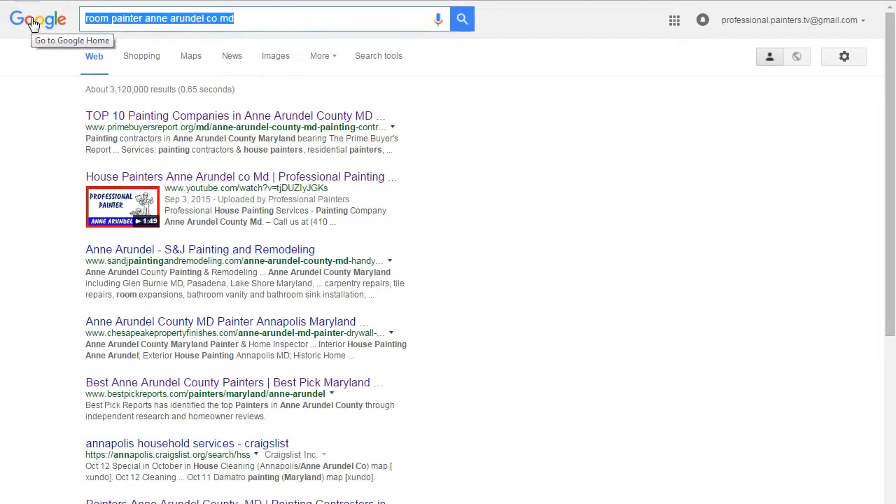
pyautogui.write('room painter in Pas')
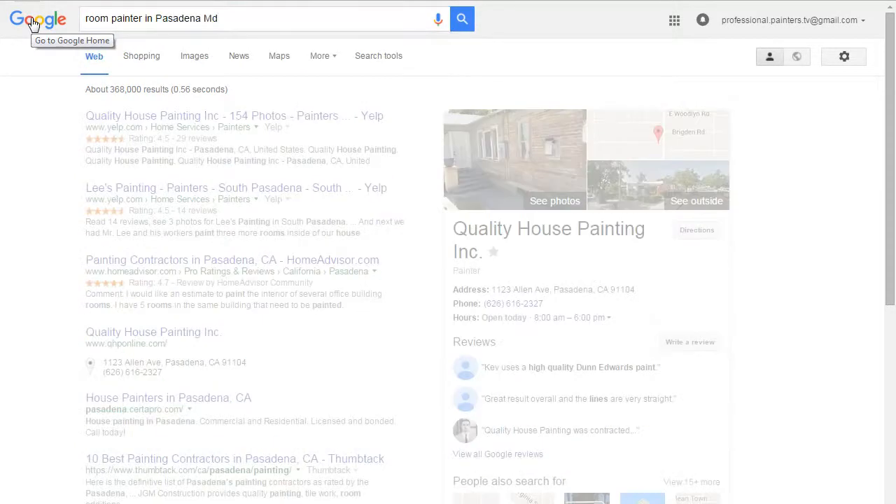
pyautogui.scroll(-3)
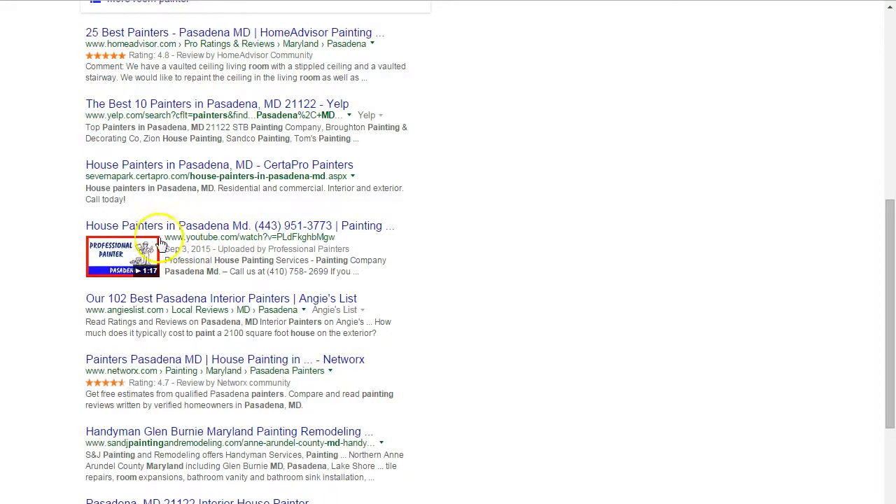
pyautogui.moveTo(274, 241)
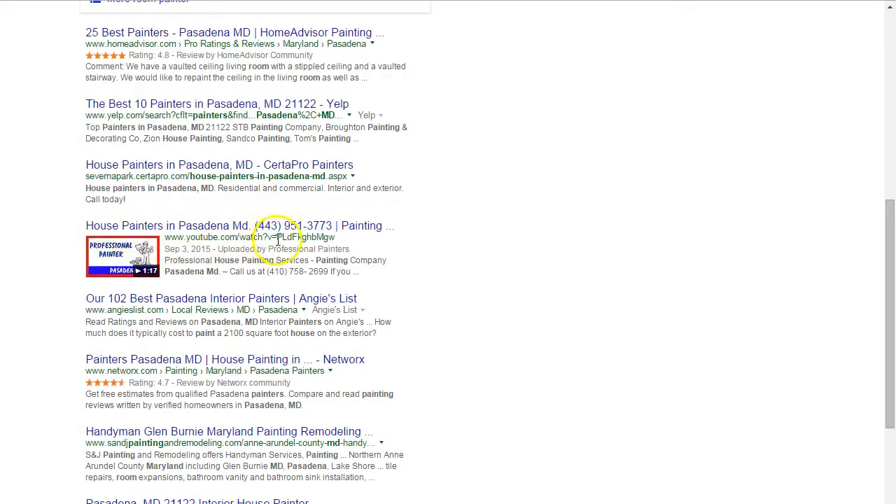
pyautogui.moveTo(283, 255)
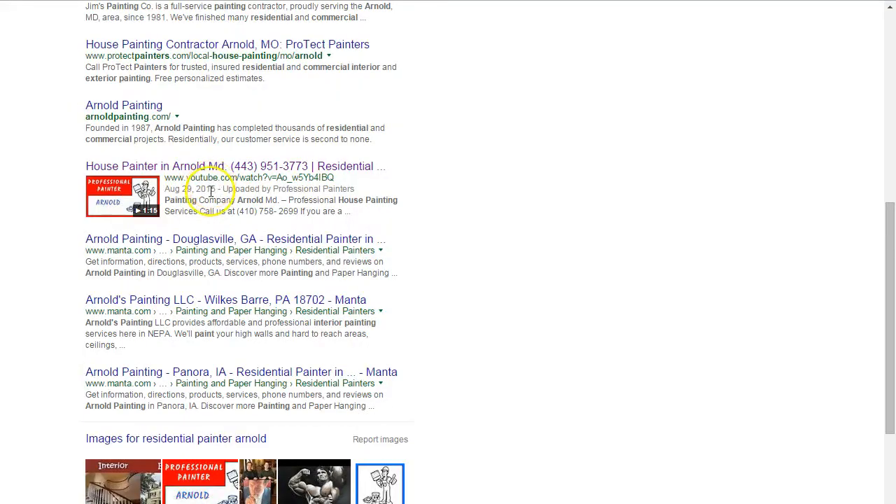
pyautogui.moveTo(124, 168)
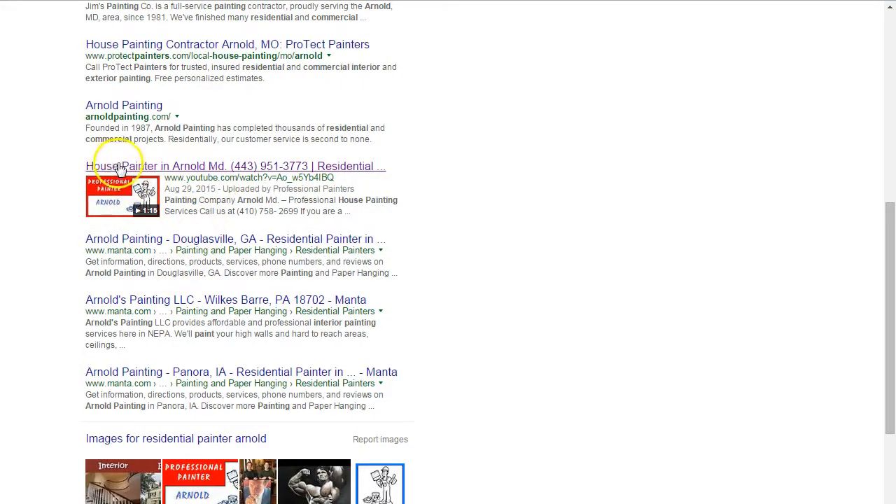
pyautogui.moveTo(185, 173)
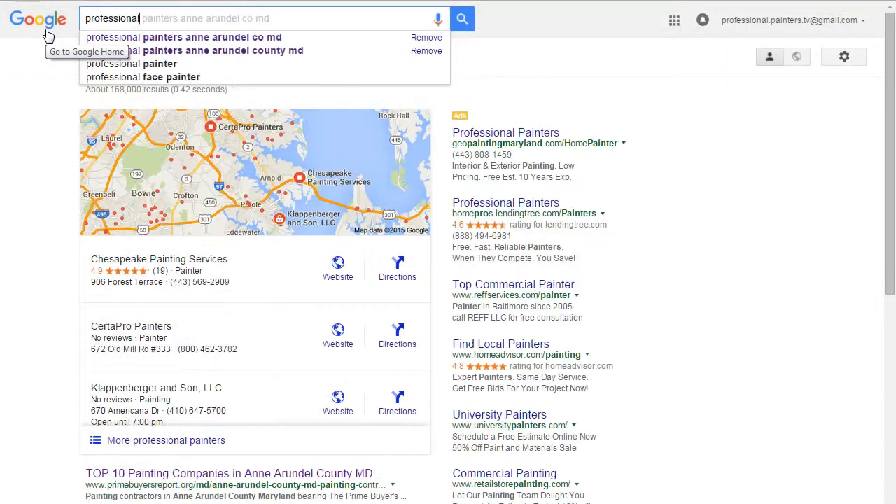
# Step: Search 'professional painting comopany bowie' and scroll through the spelling-corrected results
pyautogui.write('professional painting comopany bowie')
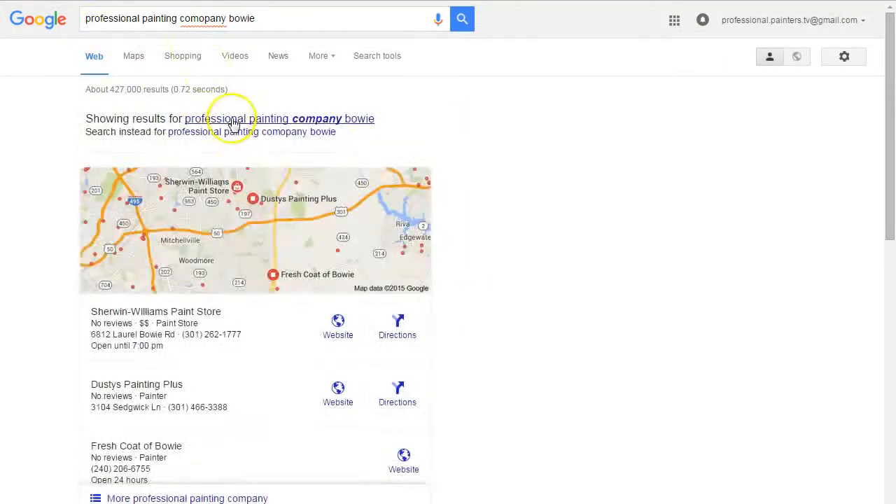
pyautogui.scroll(-3)
pyautogui.write('doug pruett construction reviews')
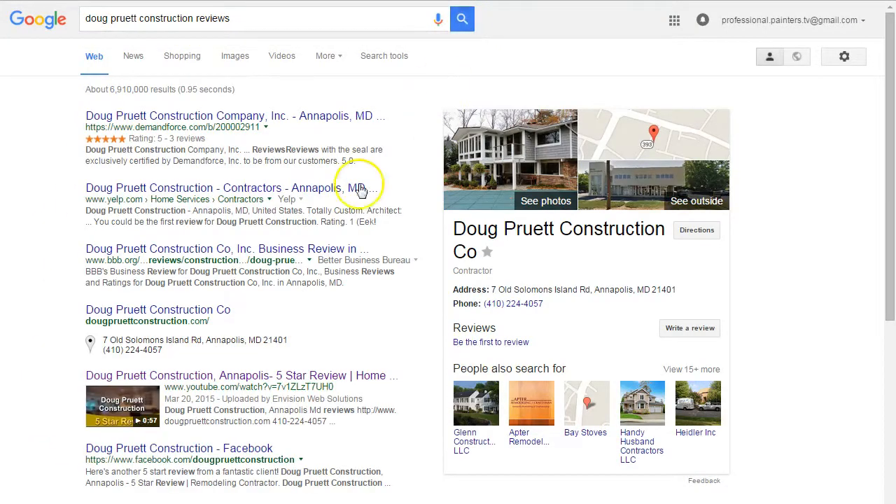
pyautogui.moveTo(133, 420)
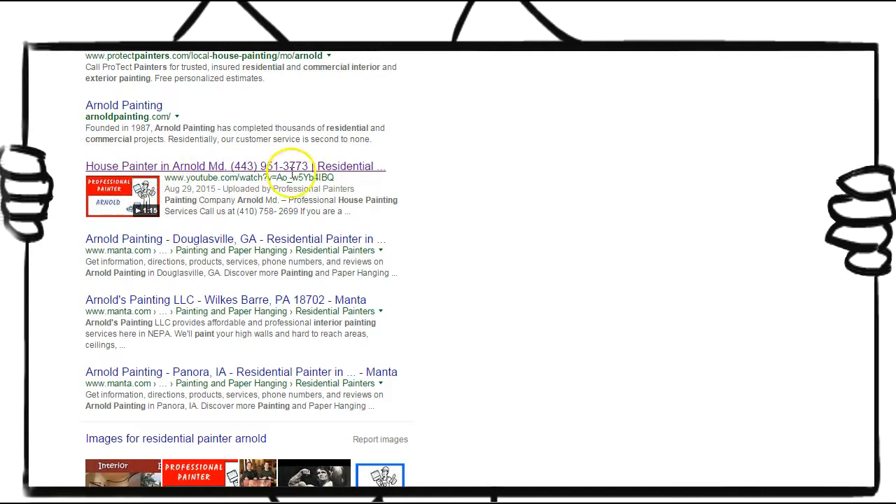
pyautogui.moveTo(182, 177)
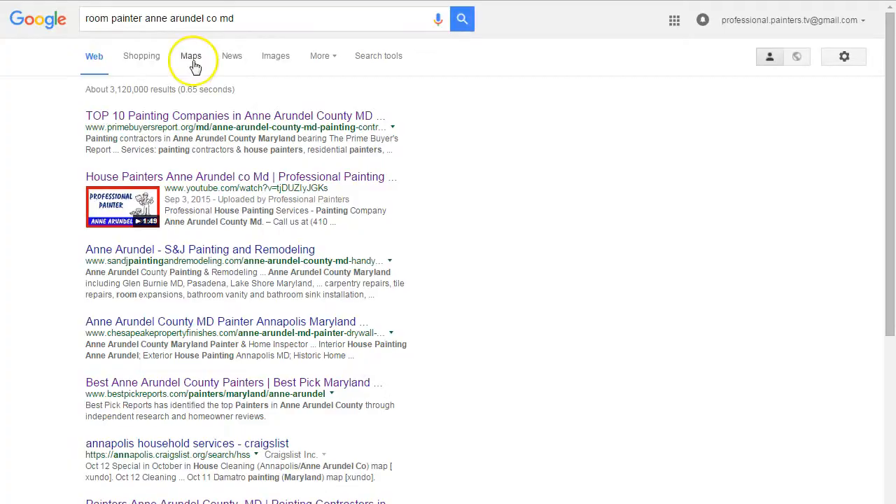
pyautogui.moveTo(140, 184)
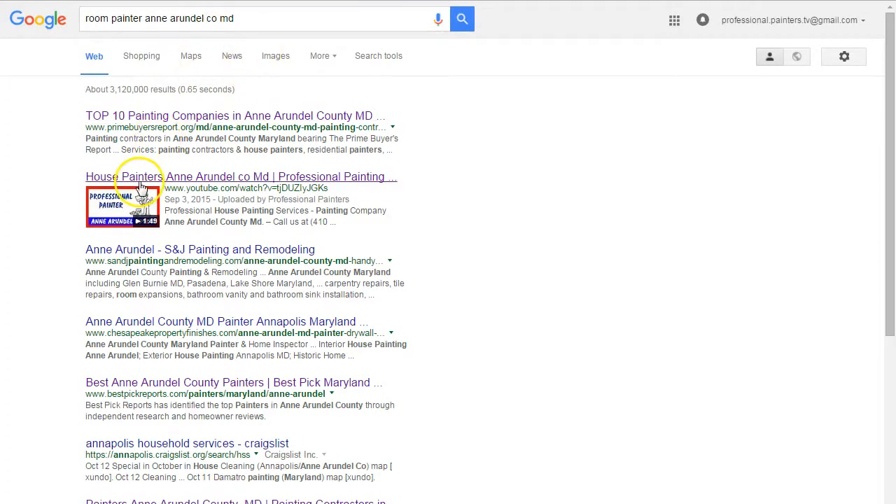